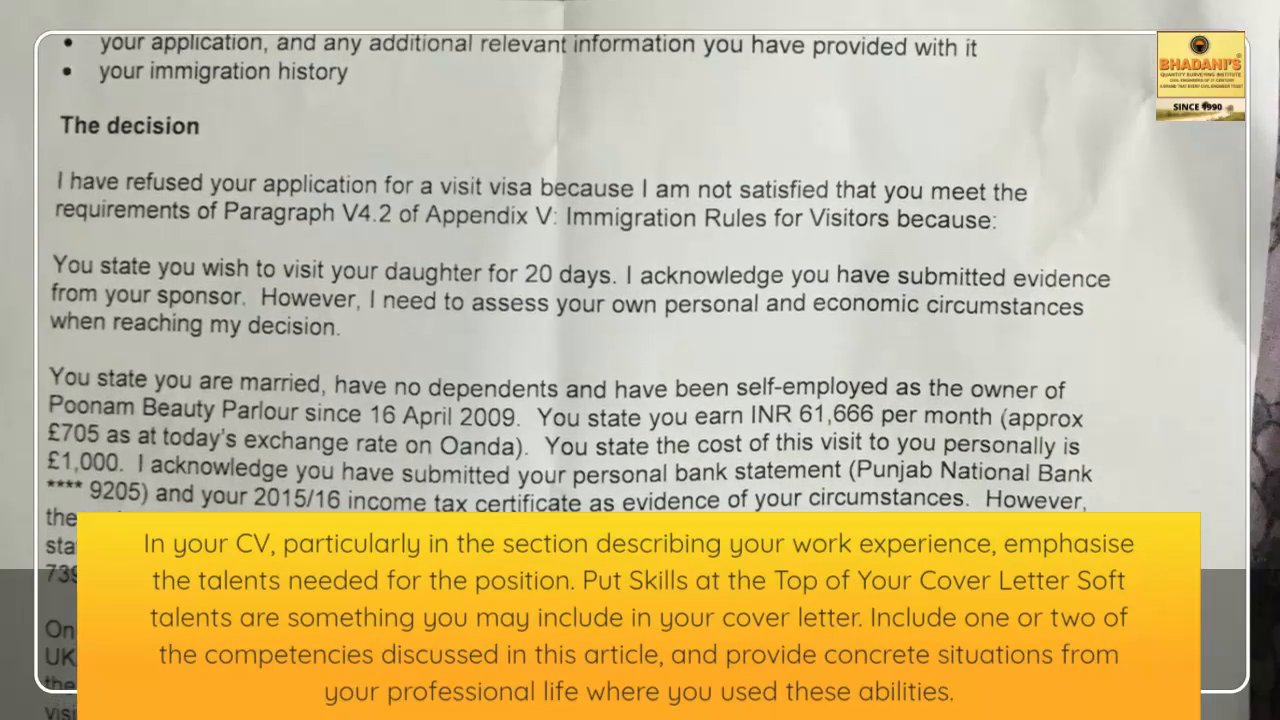
pyautogui.scroll(-3)
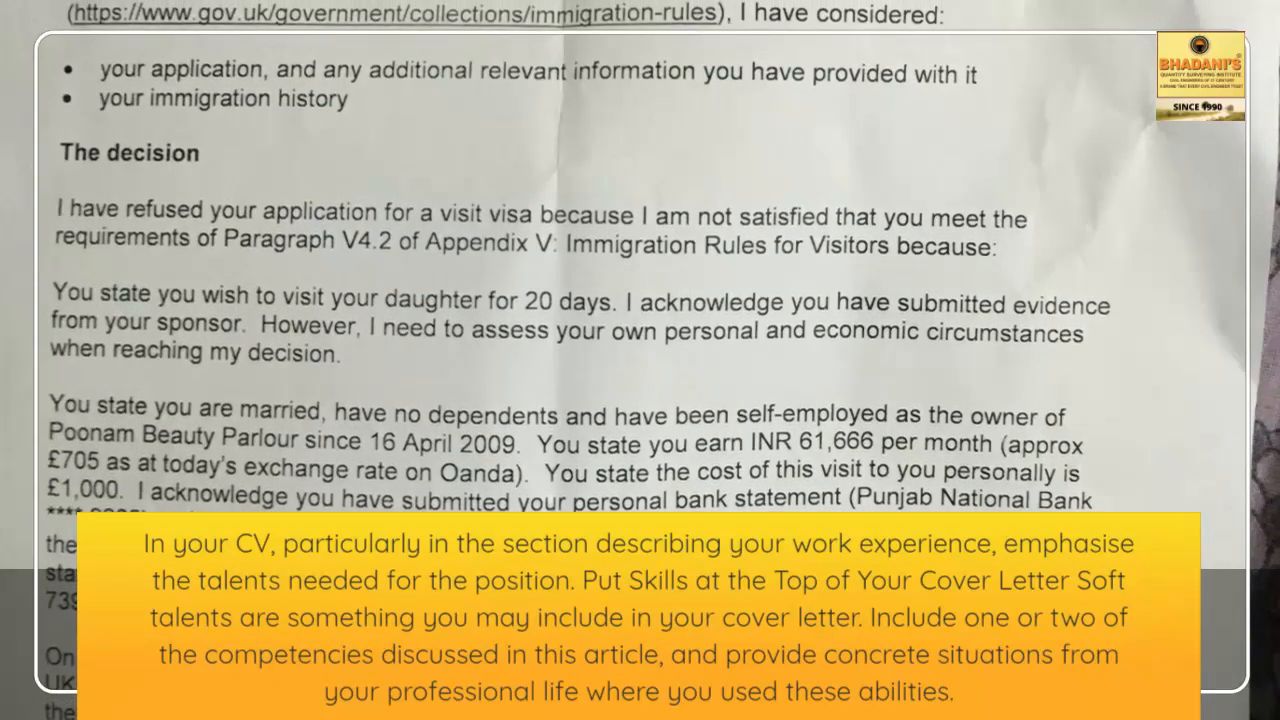